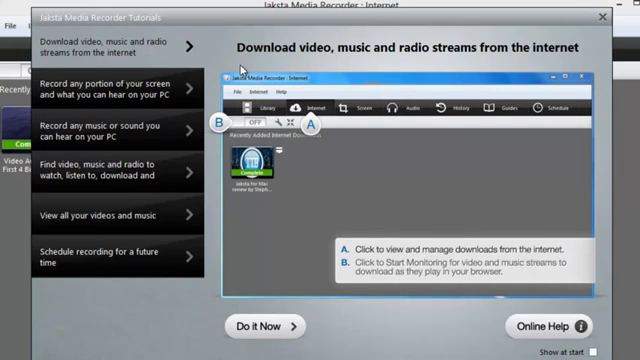
mouse_move(456, 60)
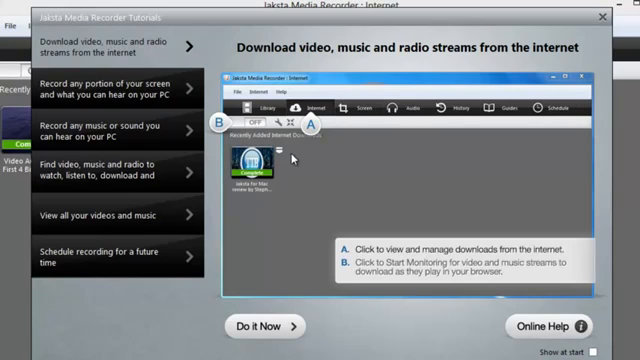
- Use 'Do It Now' to close the tutorial and show the Internet downloads list
click(594, 18)
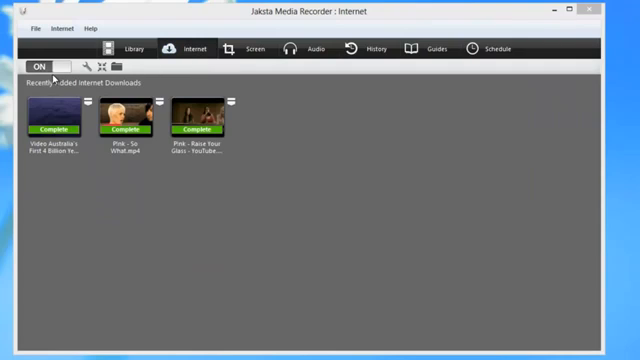
mouse_move(244, 90)
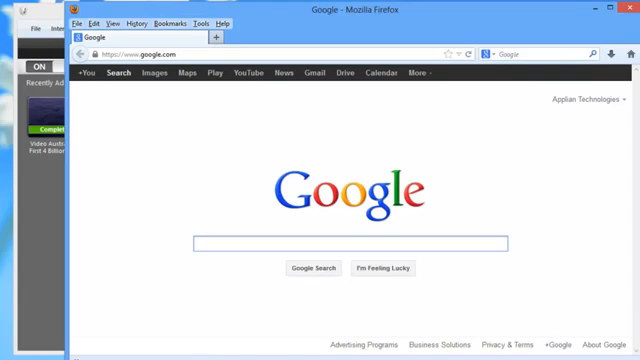
- Go to pbs.org in the Firefox address bar to reach the NOVA video
click(180, 54)
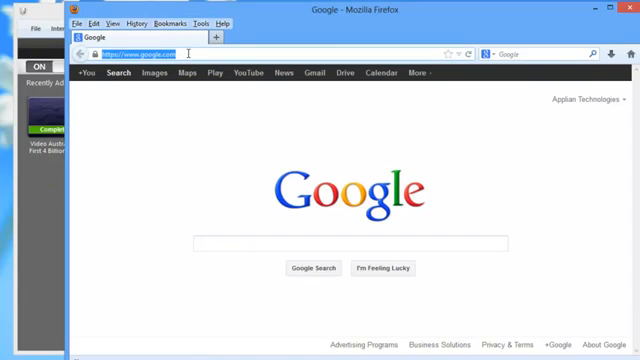
text(pbs.org/video/2365000290)
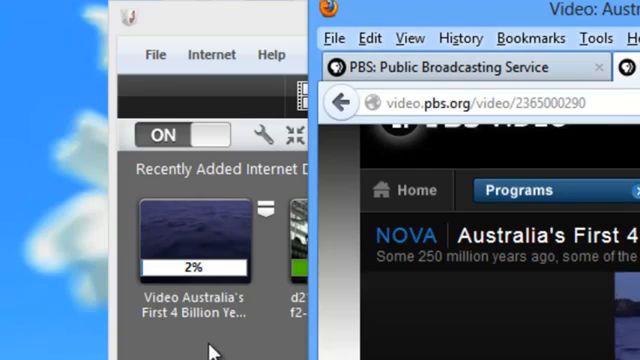
mouse_move(430, 304)
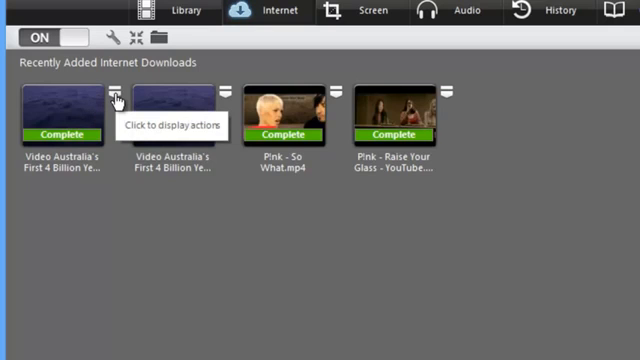
- Choose Play from the NOVA video's actions to start it in the built-in player
click(110, 92)
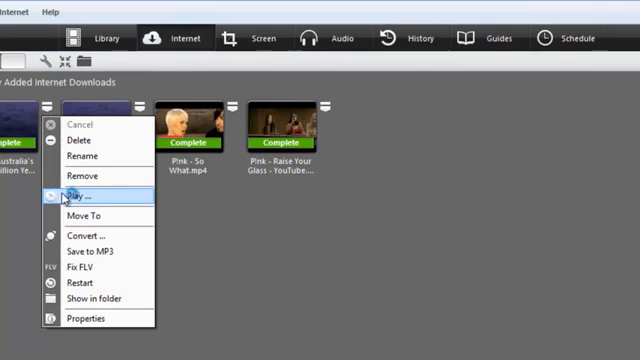
click(80, 194)
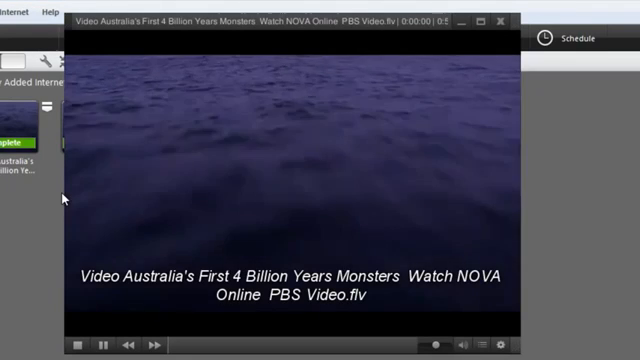